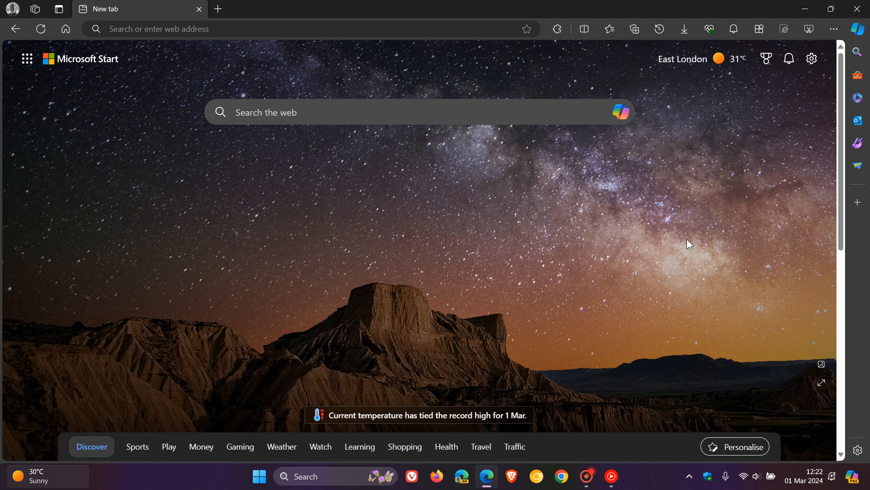
{"action": "mouse_move", "coordinate": [805, 472]}
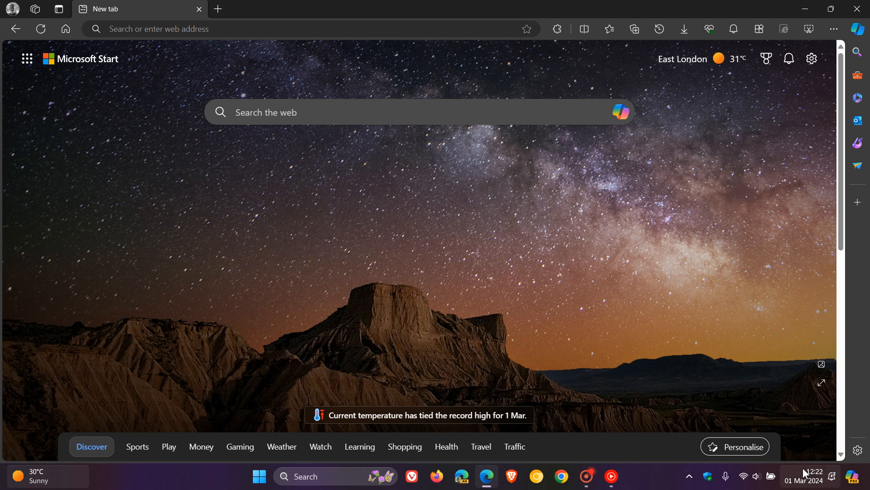
{"action": "mouse_move", "coordinate": [572, 226]}
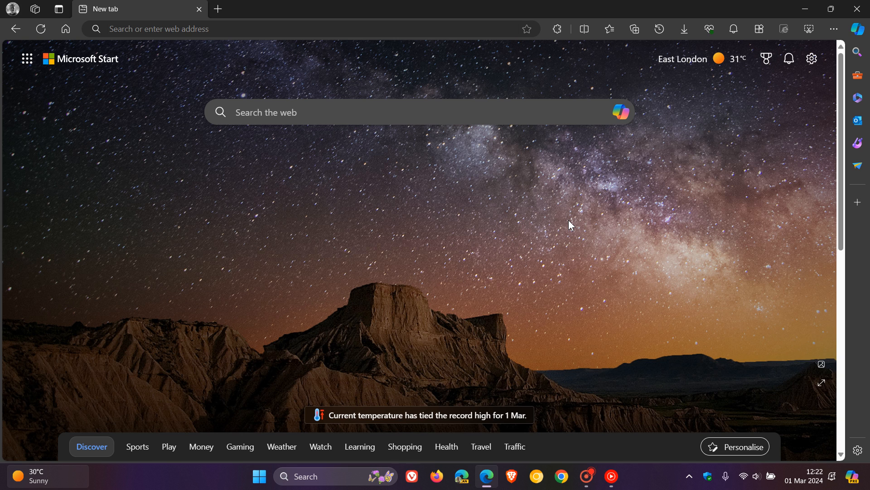
{"action": "mouse_move", "coordinate": [574, 240]}
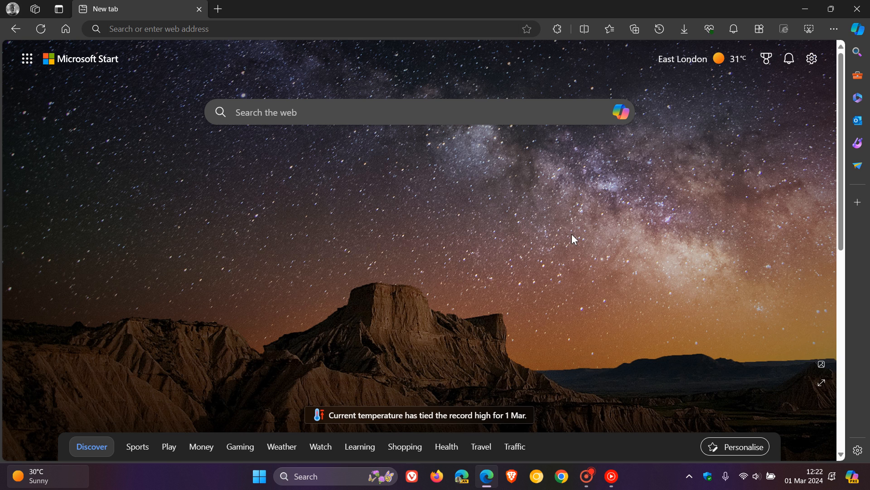
Step: Reach the About Microsoft Edge page showing version 122.0.2365.59 and up-to-date status
{"action": "left_click", "coordinate": [833, 29]}
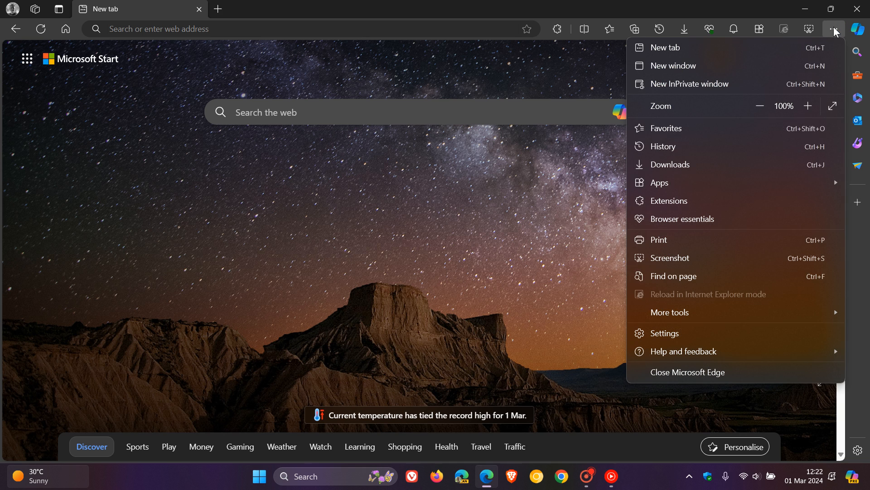
{"action": "left_click", "coordinate": [683, 351]}
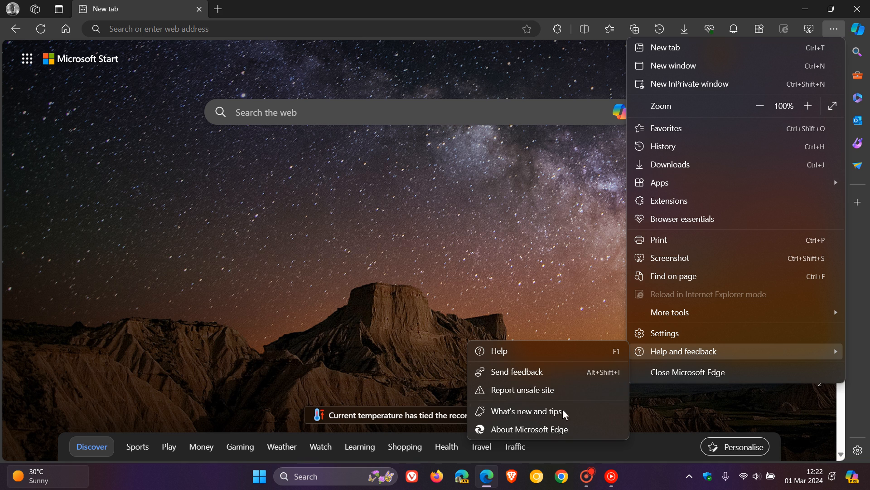
{"action": "left_click", "coordinate": [530, 429]}
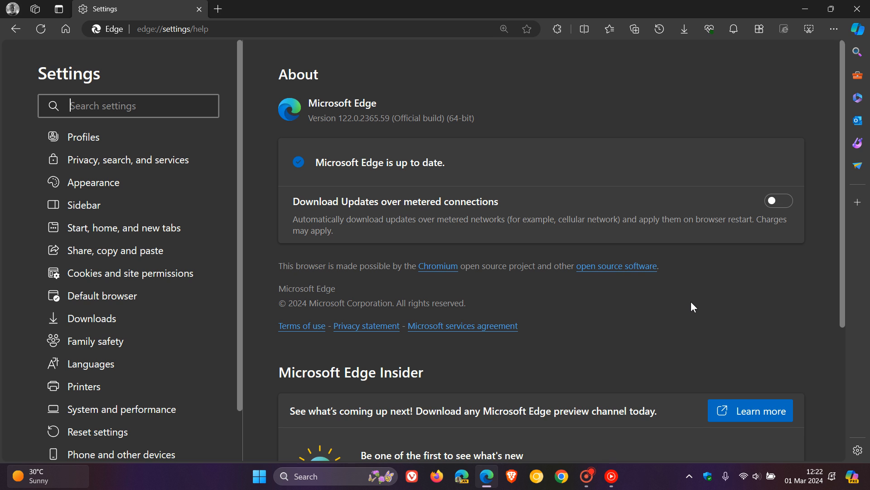
{"action": "mouse_move", "coordinate": [353, 94]}
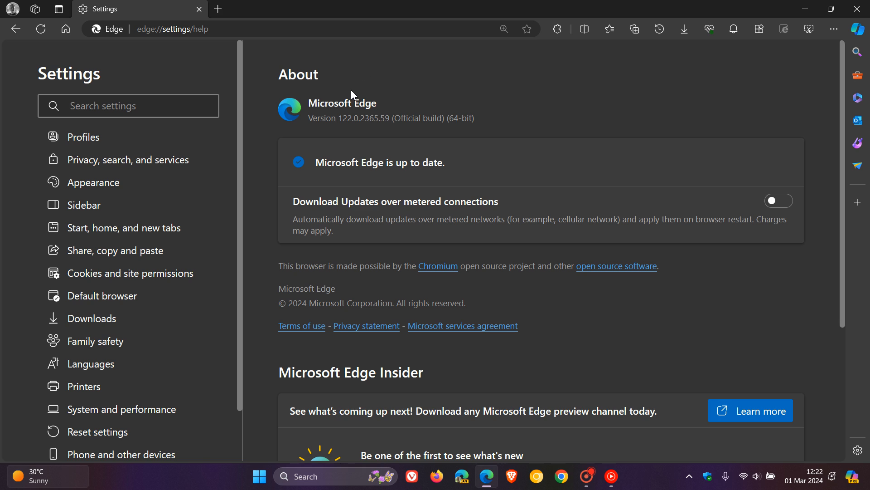
{"action": "mouse_move", "coordinate": [342, 137]}
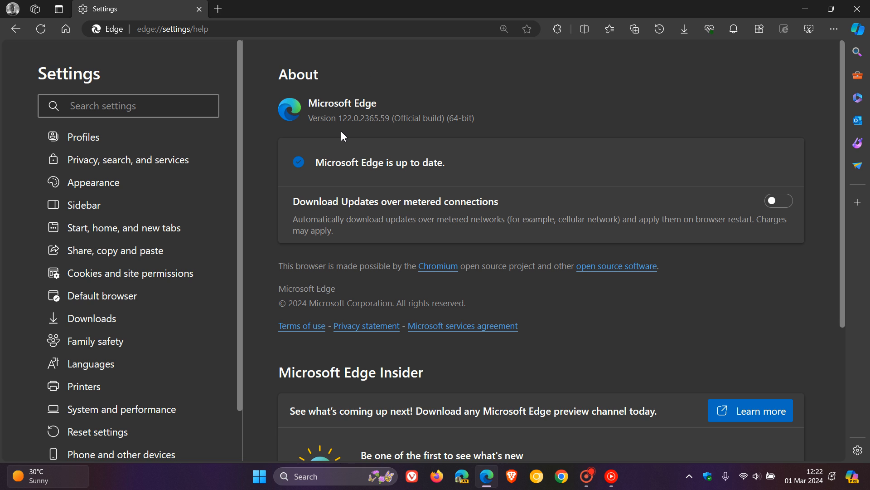
{"action": "mouse_move", "coordinate": [413, 137]}
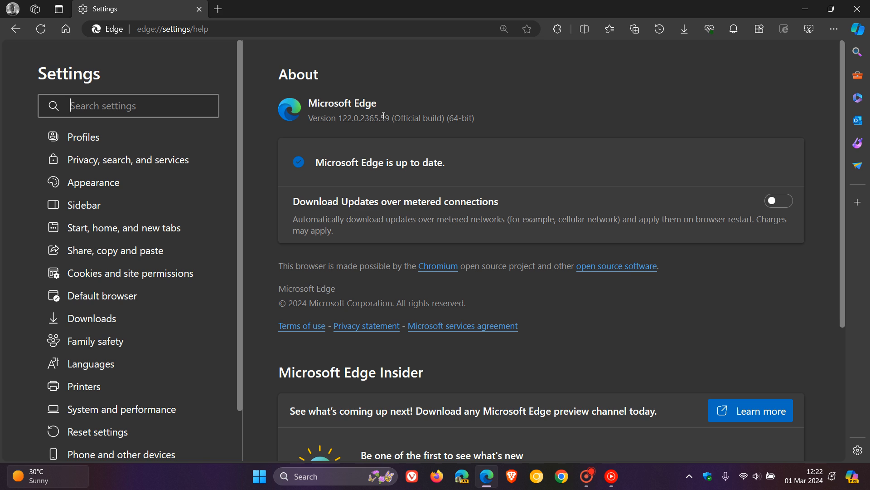
Step: Bring up the context menu on the version text and dismiss it
{"action": "right_click", "coordinate": [383, 118]}
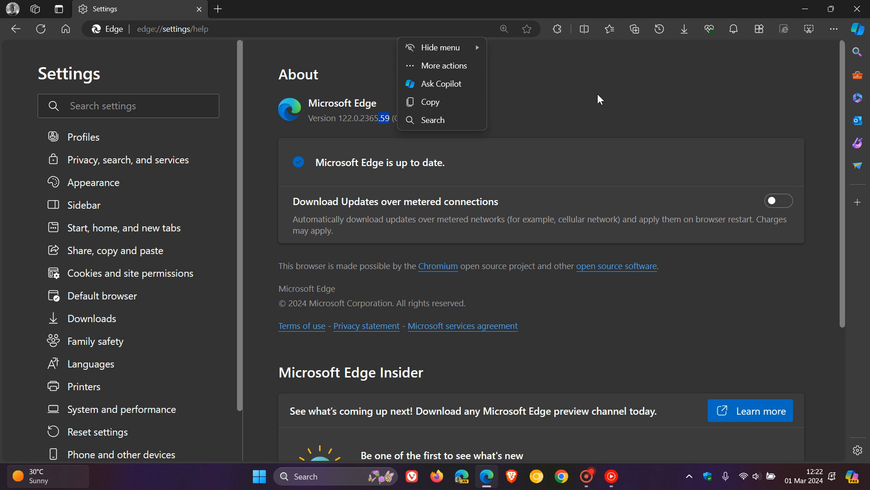
{"action": "left_click", "coordinate": [598, 98]}
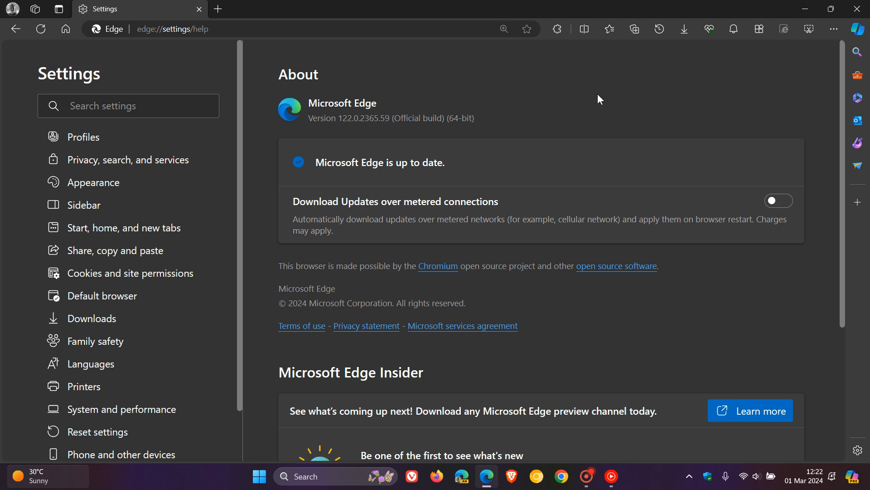
{"action": "mouse_move", "coordinate": [663, 110]}
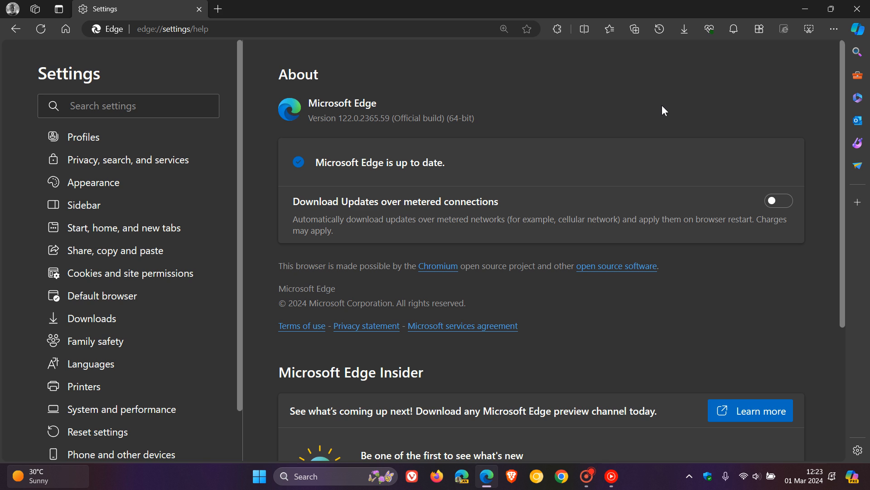
{"action": "mouse_move", "coordinate": [614, 125]}
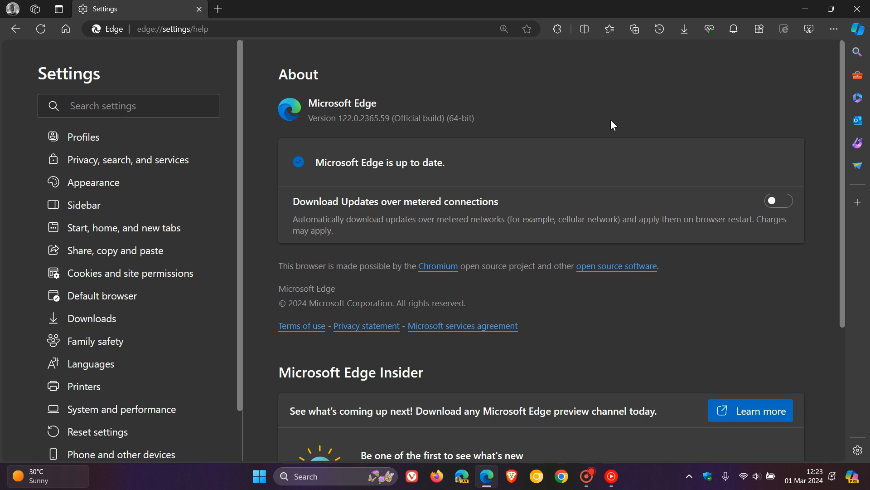
{"action": "mouse_move", "coordinate": [617, 114]}
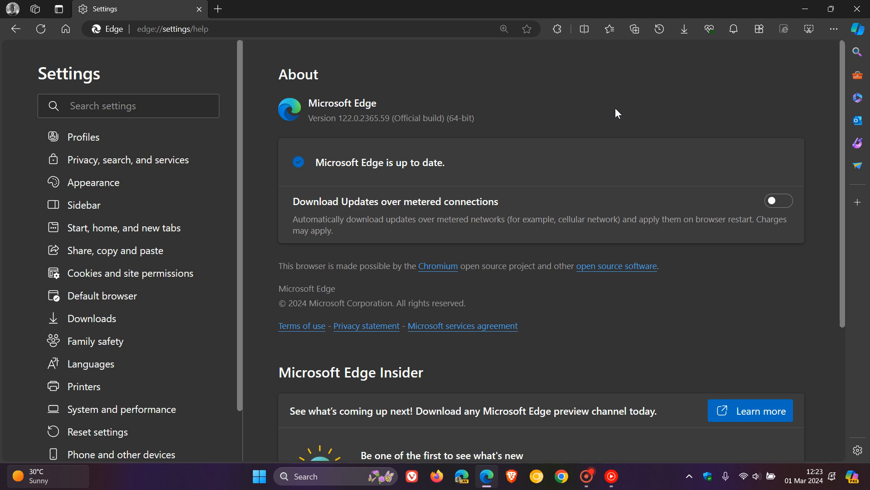
{"action": "mouse_move", "coordinate": [572, 133]}
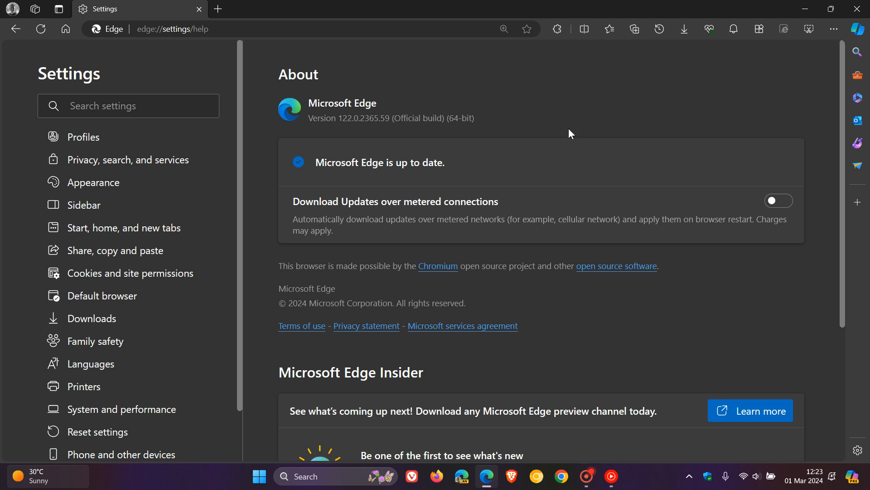
{"action": "mouse_move", "coordinate": [520, 294]}
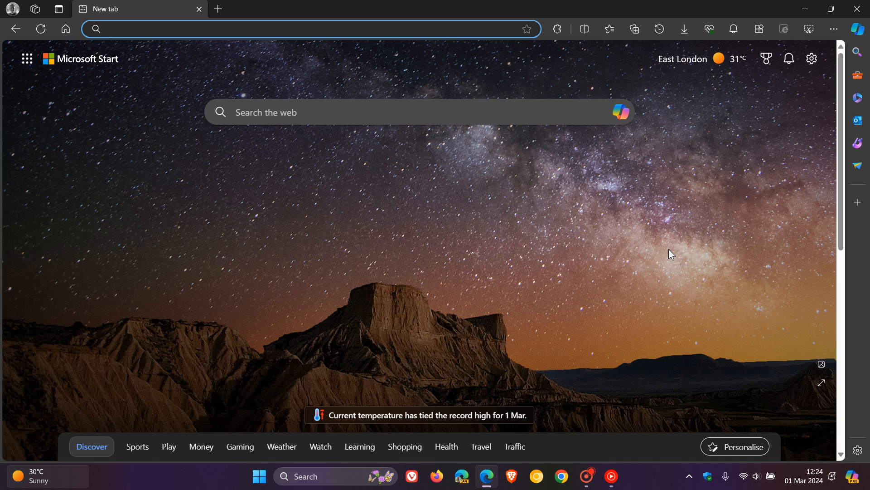
{"action": "mouse_move", "coordinate": [748, 229]}
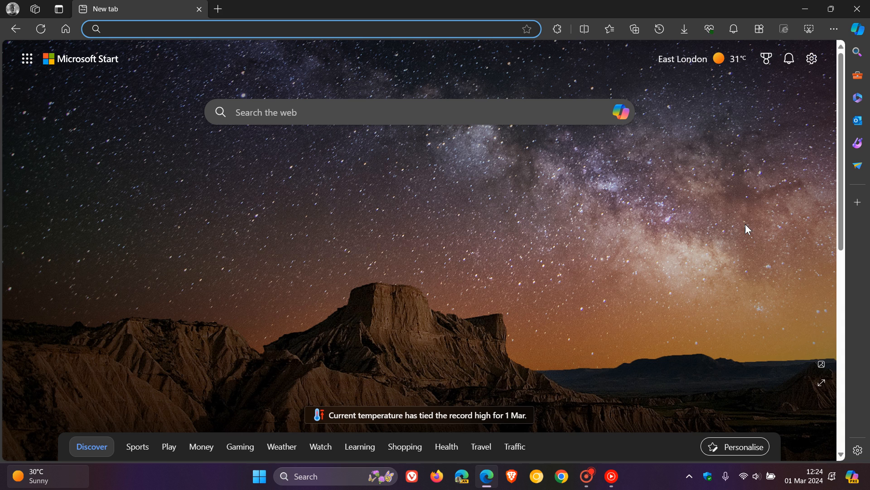
{"action": "mouse_move", "coordinate": [452, 256]}
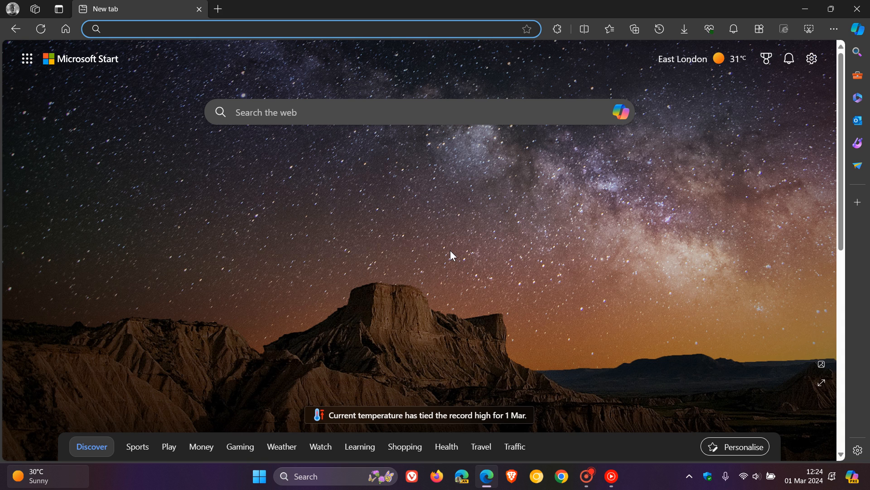
Step: Reach the 'Enhance your security on the web' section in Privacy, search, and services settings
{"action": "left_click", "coordinate": [11, 9]}
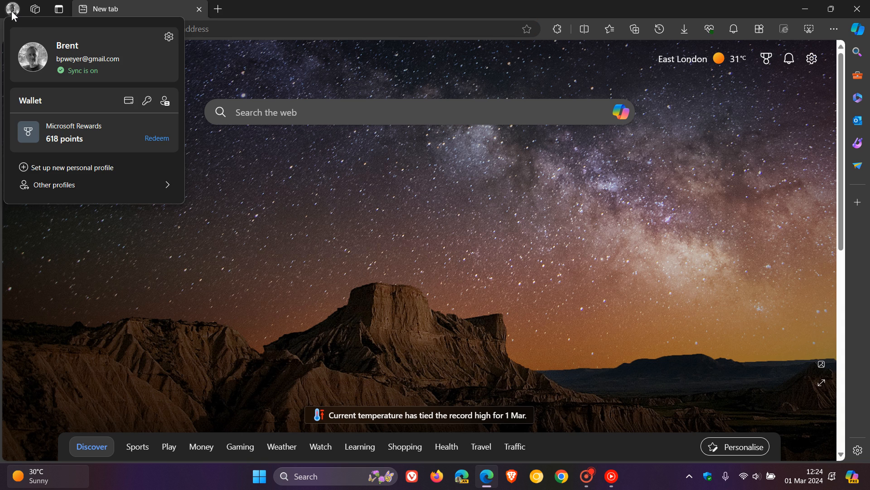
{"action": "left_click", "coordinate": [169, 36]}
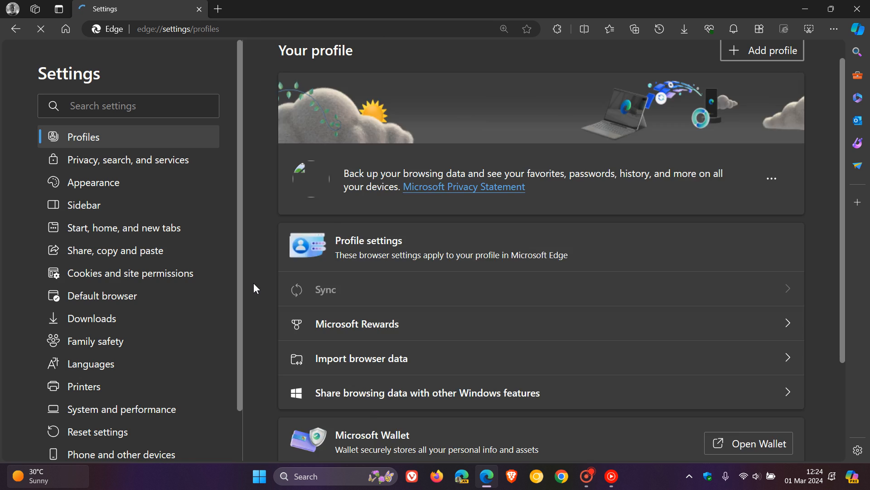
{"action": "left_click", "coordinate": [127, 159]}
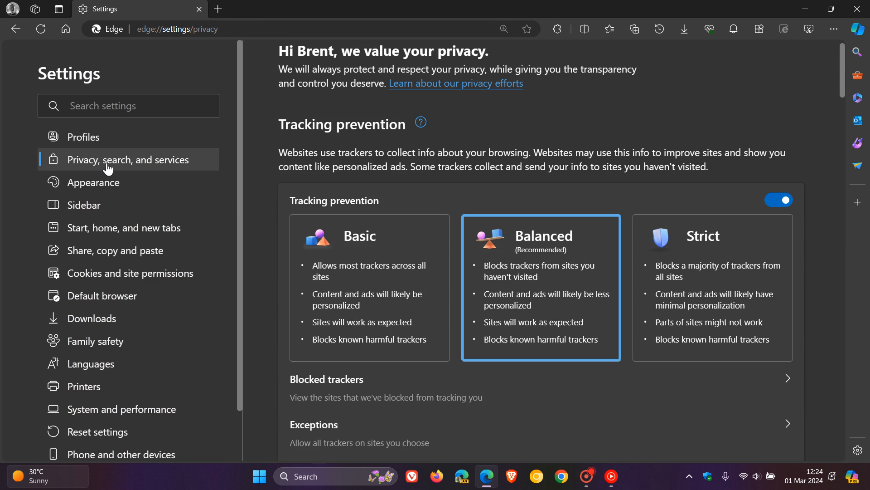
{"action": "mouse_move", "coordinate": [262, 222]}
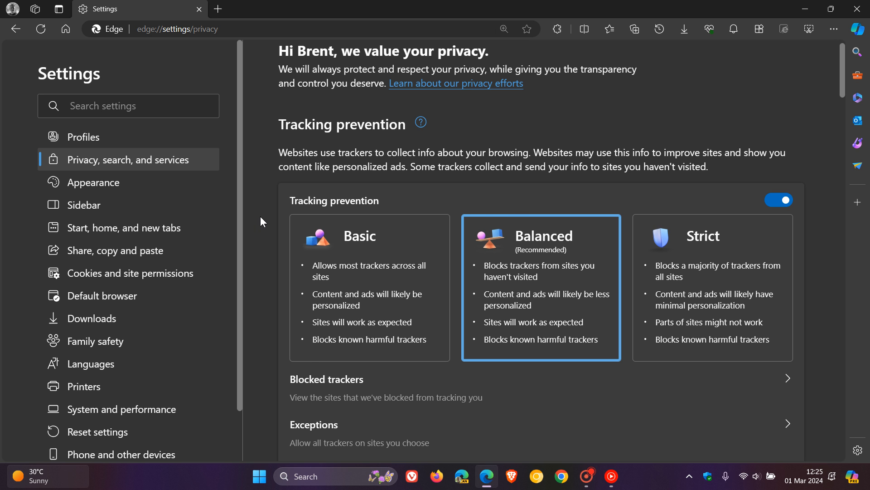
{"action": "scroll", "scroll_direction": "down", "scroll_amount": 3}
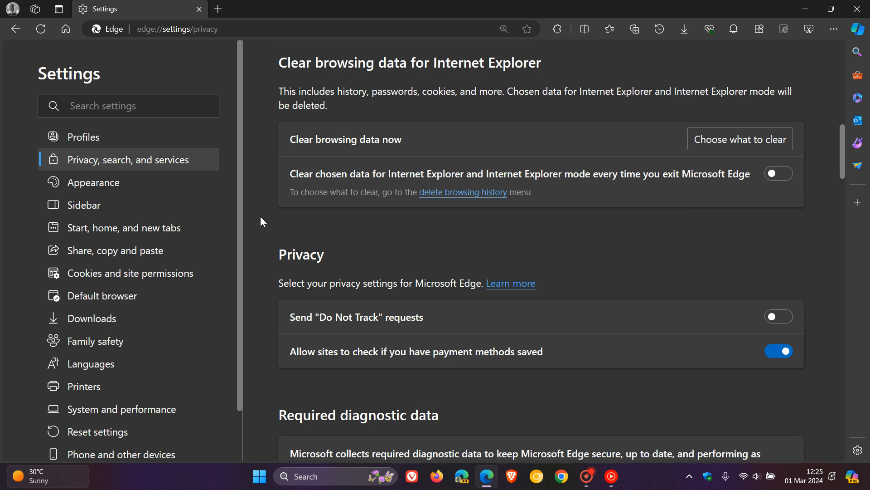
{"action": "scroll", "scroll_direction": "down", "scroll_amount": 3}
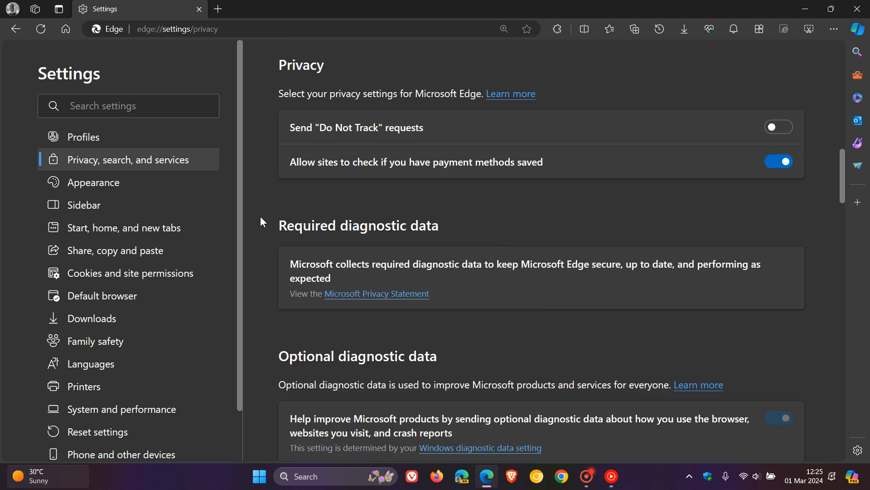
{"action": "scroll", "scroll_direction": "down", "scroll_amount": 3}
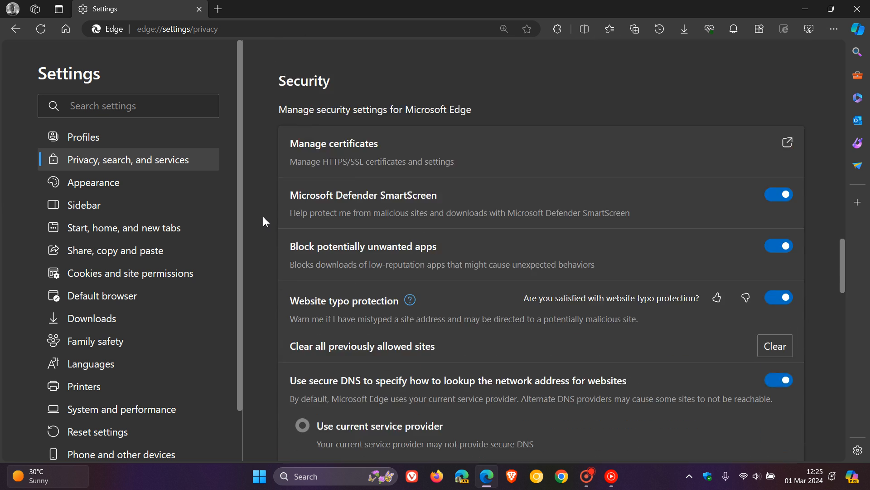
{"action": "scroll", "scroll_direction": "down", "scroll_amount": 3}
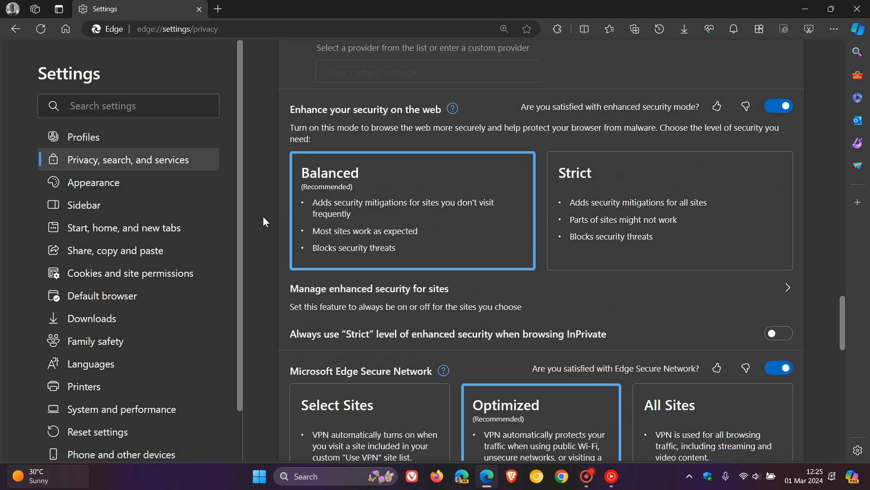
{"action": "mouse_move", "coordinate": [293, 141]}
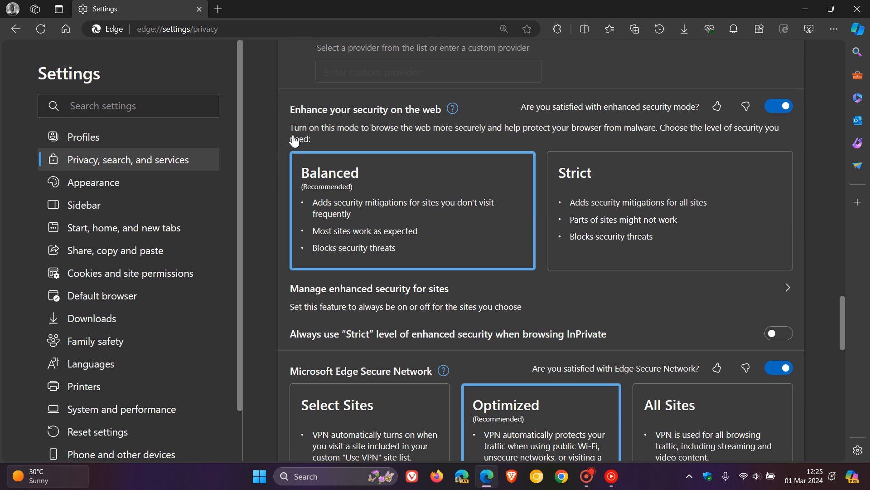
{"action": "mouse_move", "coordinate": [335, 154]}
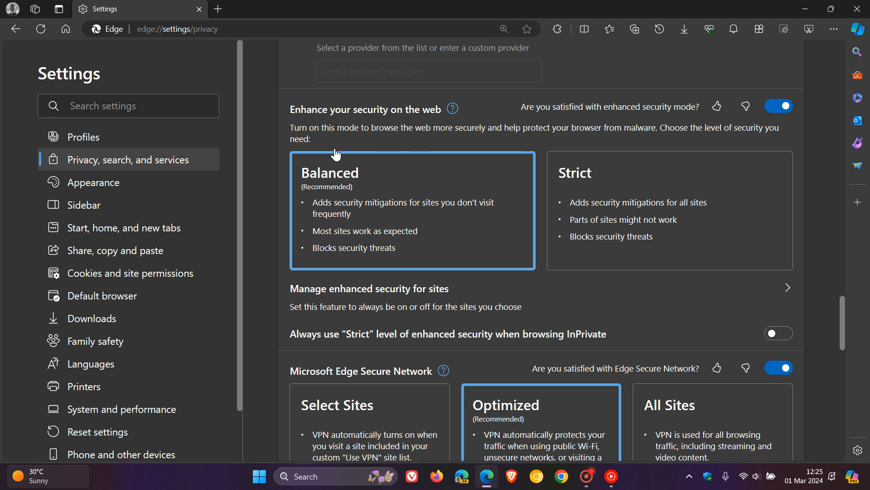
{"action": "mouse_move", "coordinate": [399, 141]}
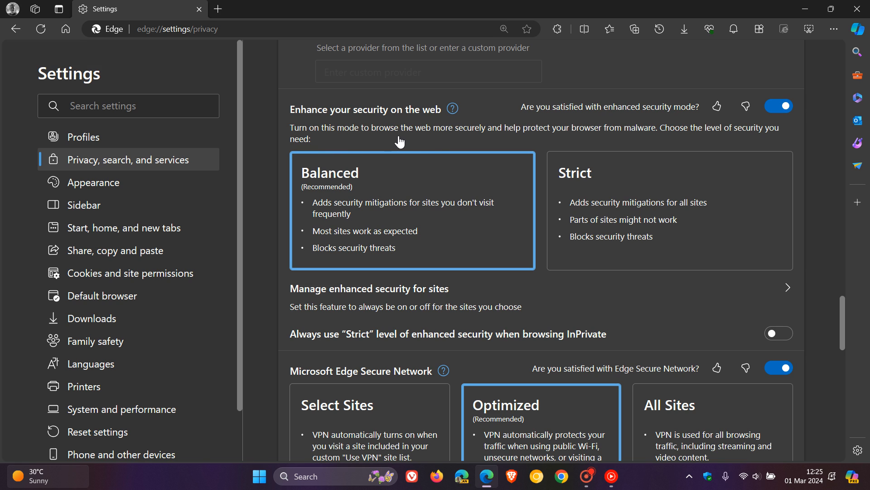
{"action": "mouse_move", "coordinate": [663, 149]}
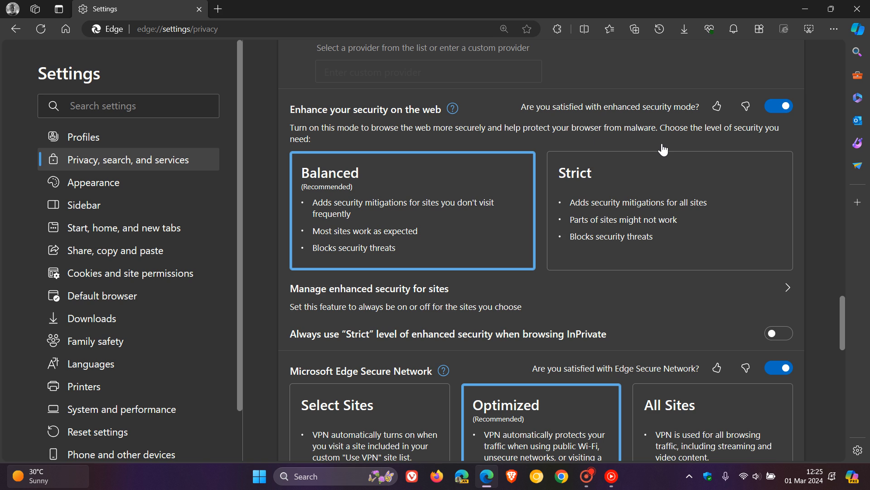
{"action": "mouse_move", "coordinate": [385, 214]}
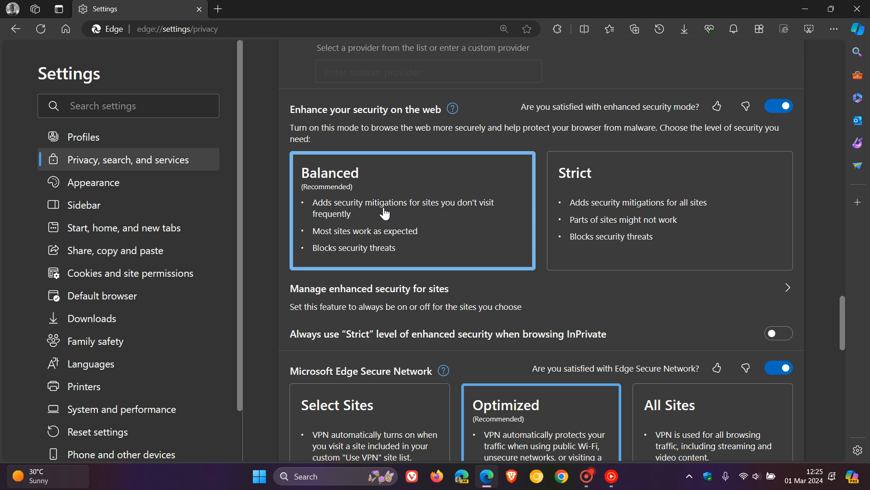
{"action": "mouse_move", "coordinate": [709, 184]}
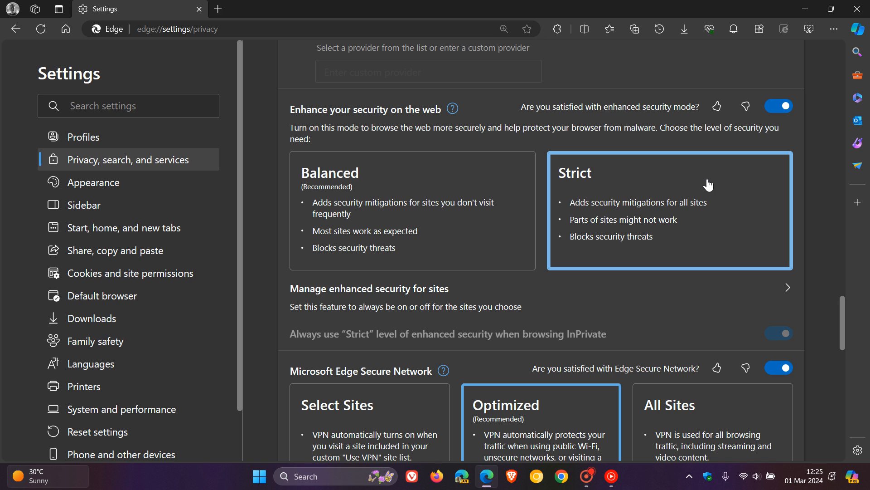
{"action": "mouse_move", "coordinate": [702, 187]}
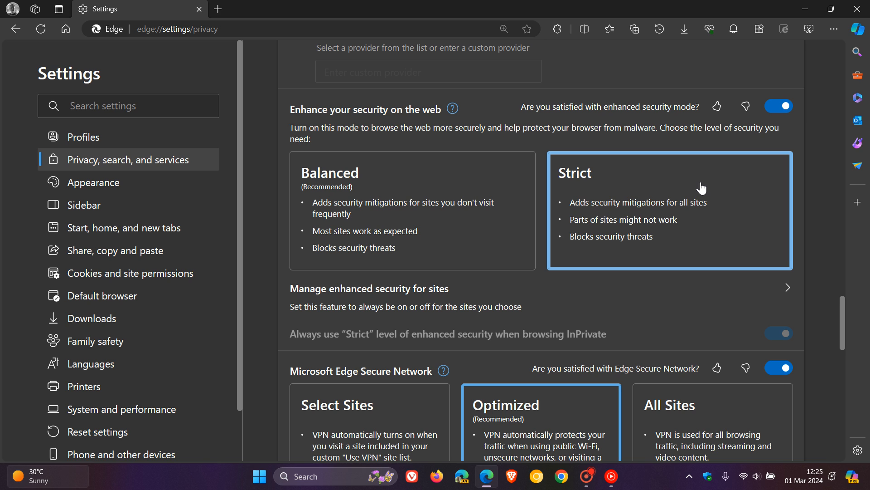
{"action": "mouse_move", "coordinate": [695, 180]}
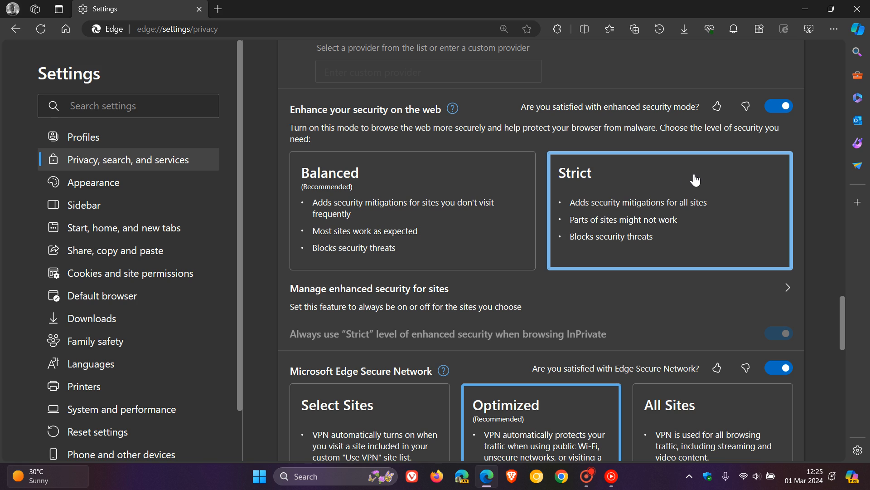
{"action": "mouse_move", "coordinate": [731, 201]}
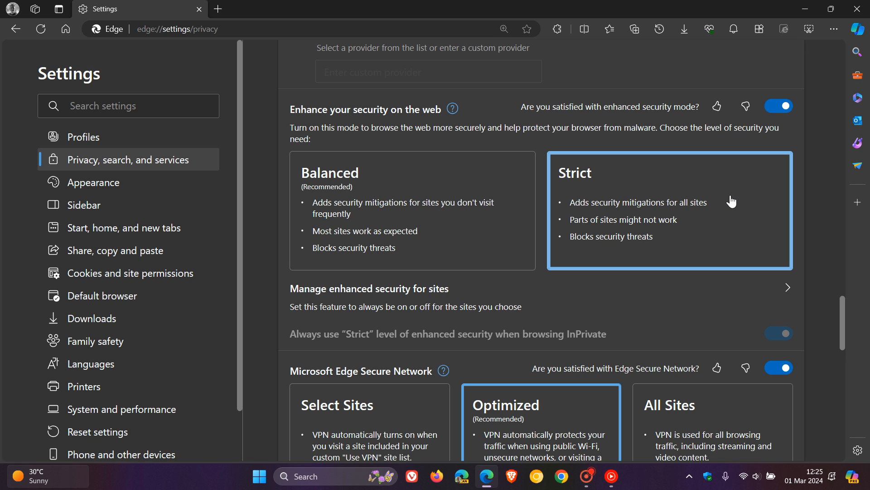
{"action": "mouse_move", "coordinate": [697, 227]}
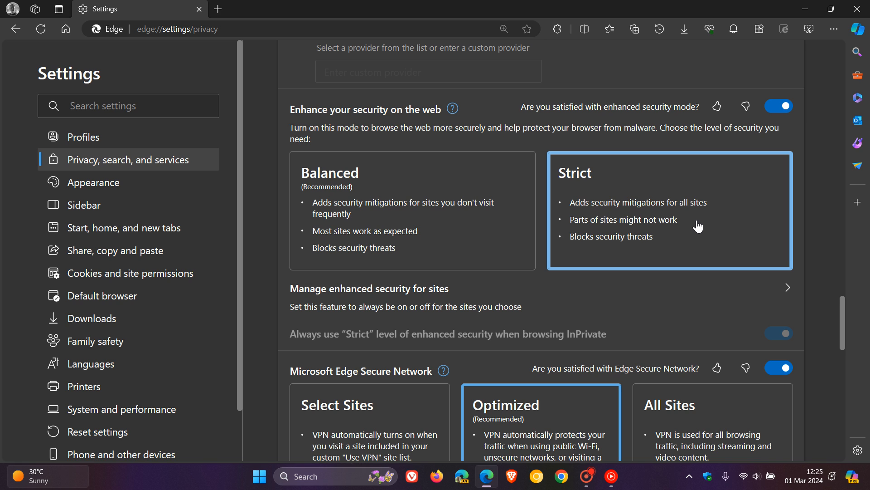
{"action": "mouse_move", "coordinate": [683, 247]}
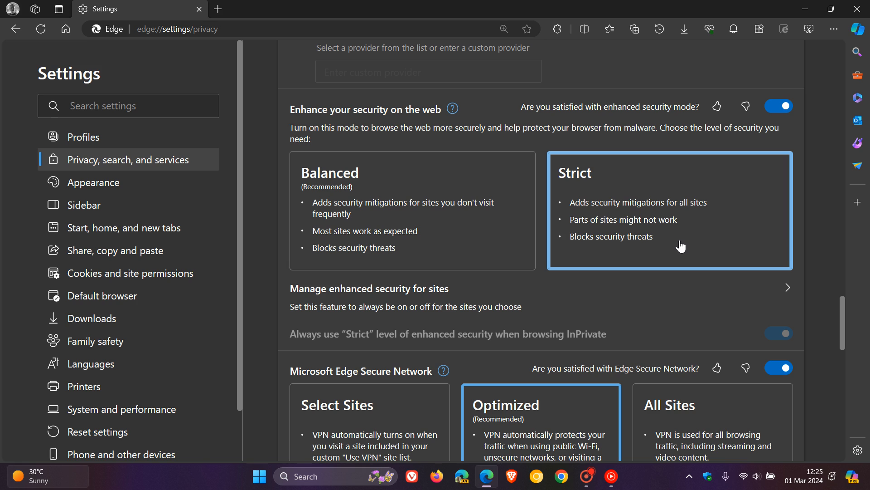
{"action": "mouse_move", "coordinate": [698, 209]}
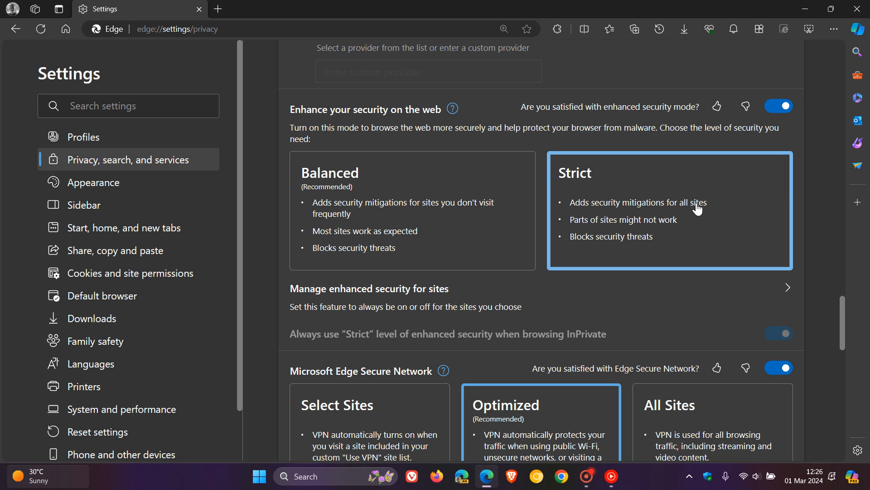
{"action": "mouse_move", "coordinate": [414, 204]}
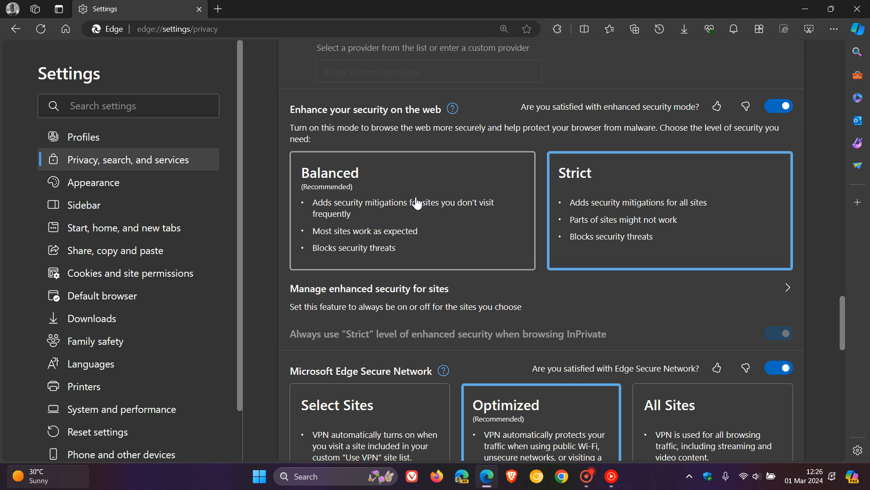
Step: Set enhanced web security back to Balanced and return to the Microsoft Start page
{"action": "left_click", "coordinate": [411, 209]}
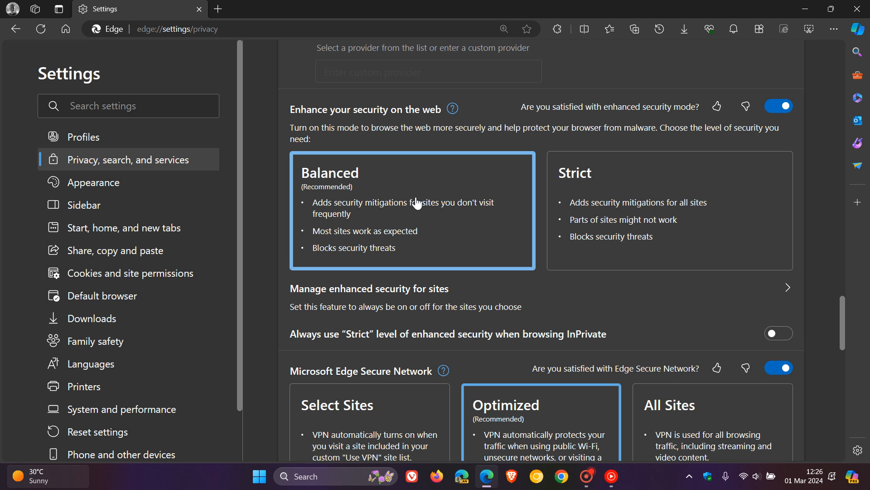
{"action": "left_click", "coordinate": [65, 28]}
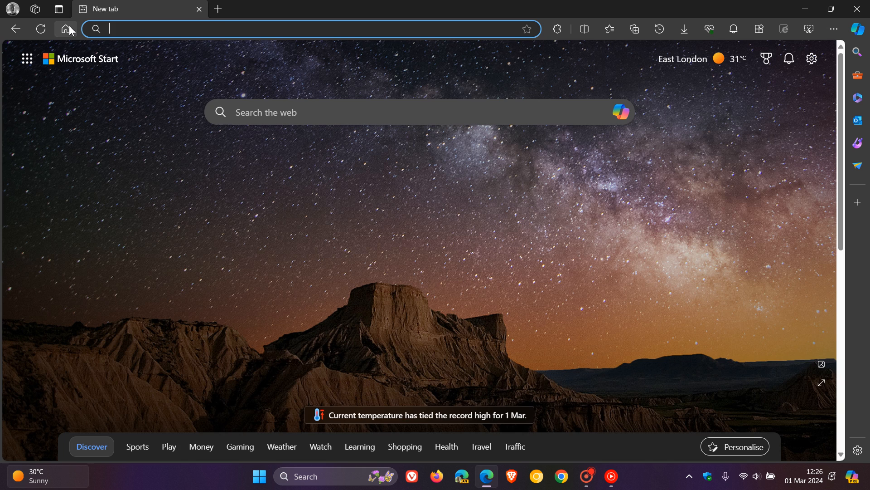
{"action": "mouse_move", "coordinate": [622, 243]}
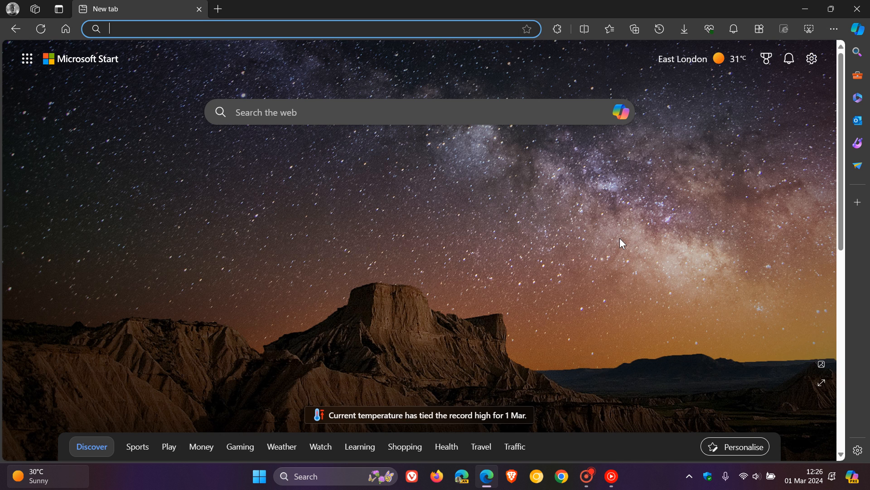